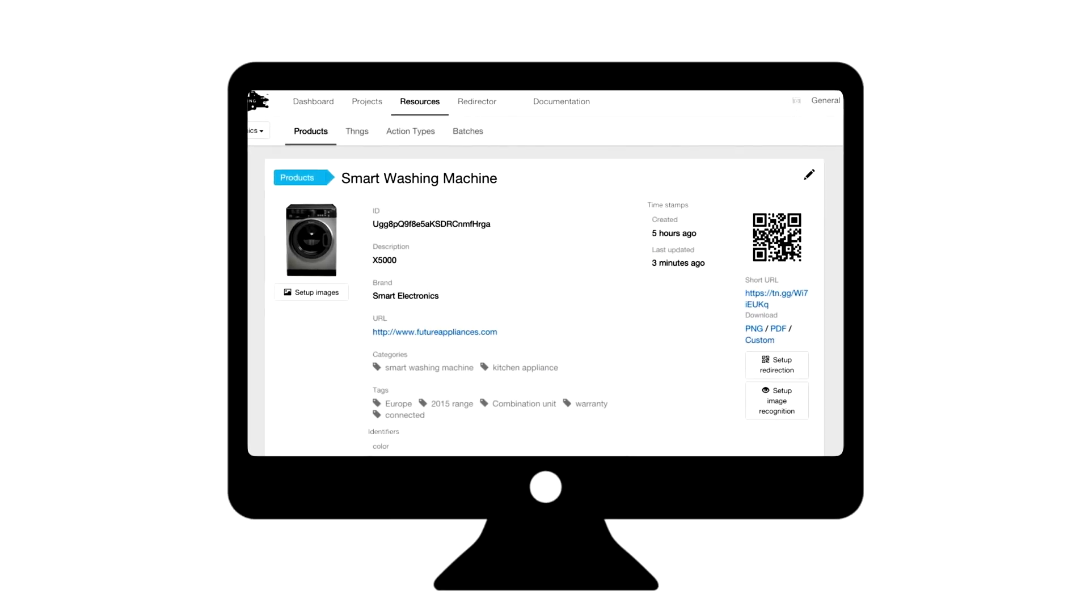
Step: Scroll the Smart Washing Machine page past Custom Fields to its Properties and Locations map
scroll("down", 3)
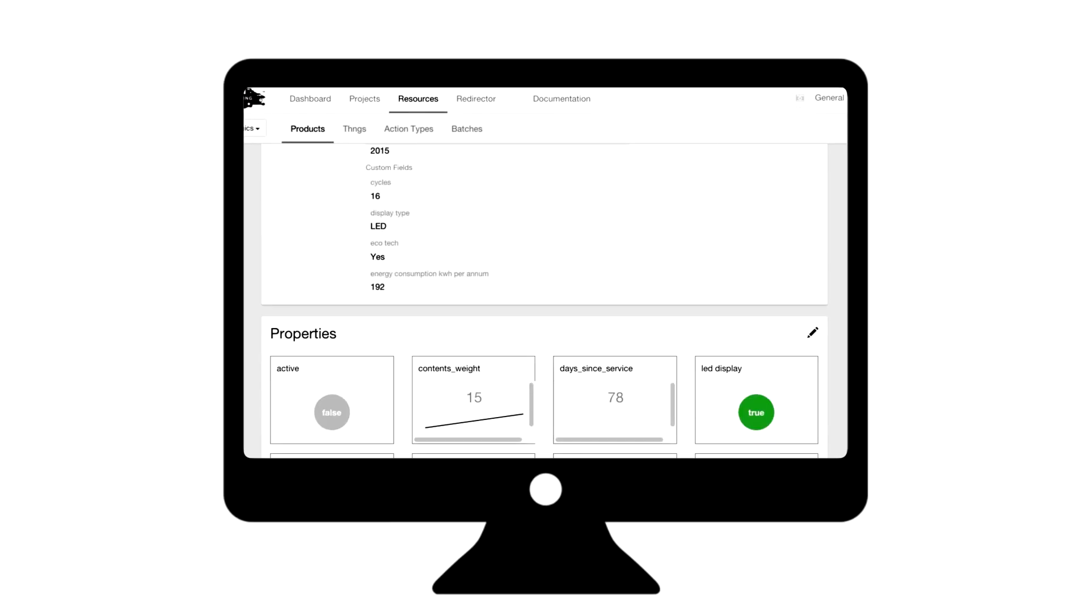
scroll("down", 3)
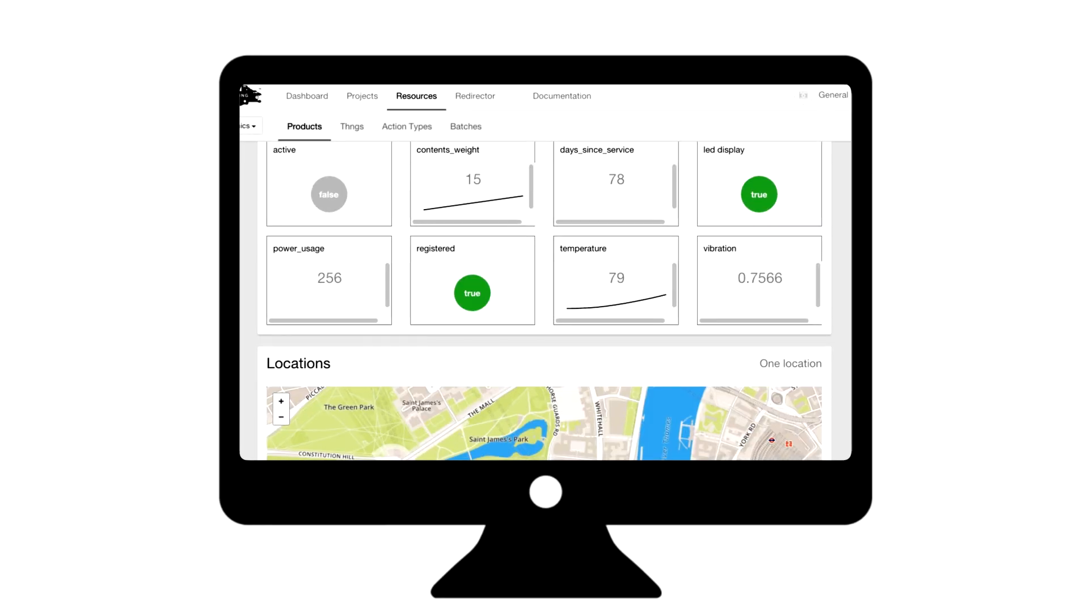
scroll("down", 3)
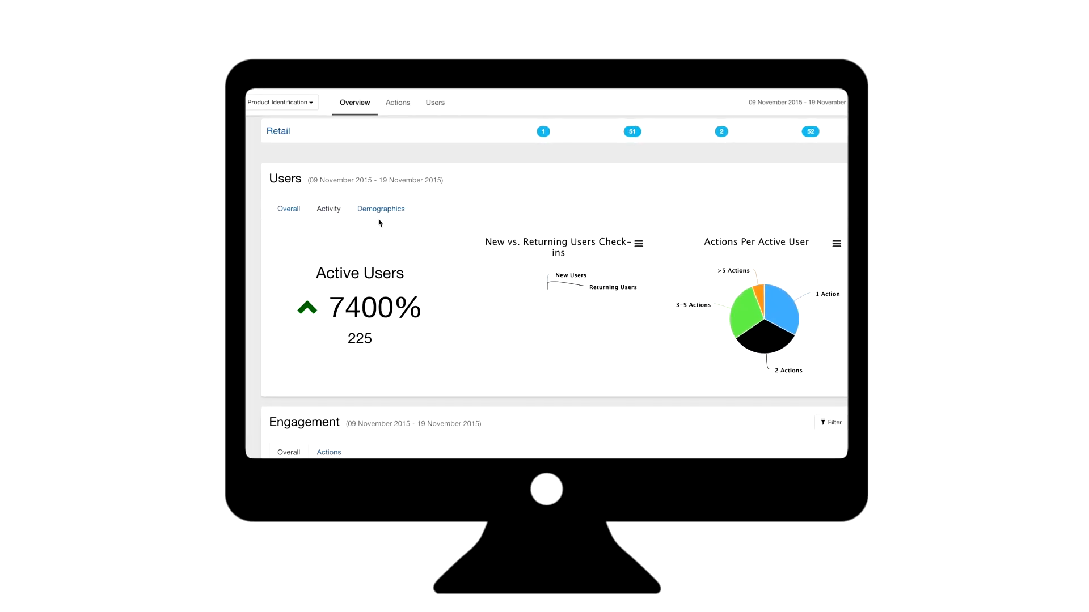
Step: Review the Users section showing 225 active users, up 7400%, and actions per user
left_click(381, 208)
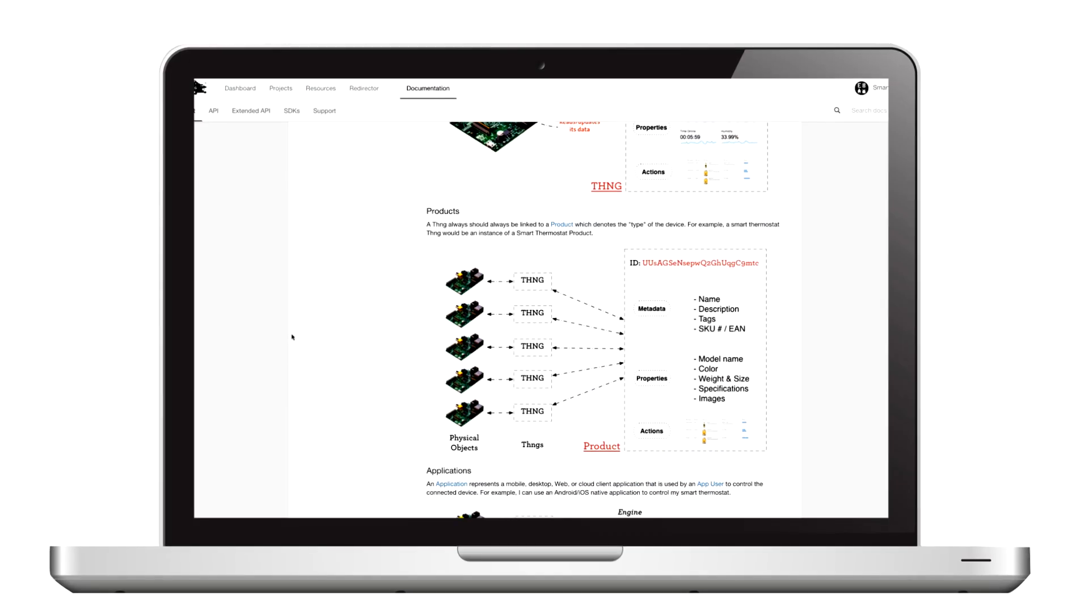
Step: Show the JavaScript SDK documentation describing evrythng.js core, extended versions and plugins
left_click(291, 110)
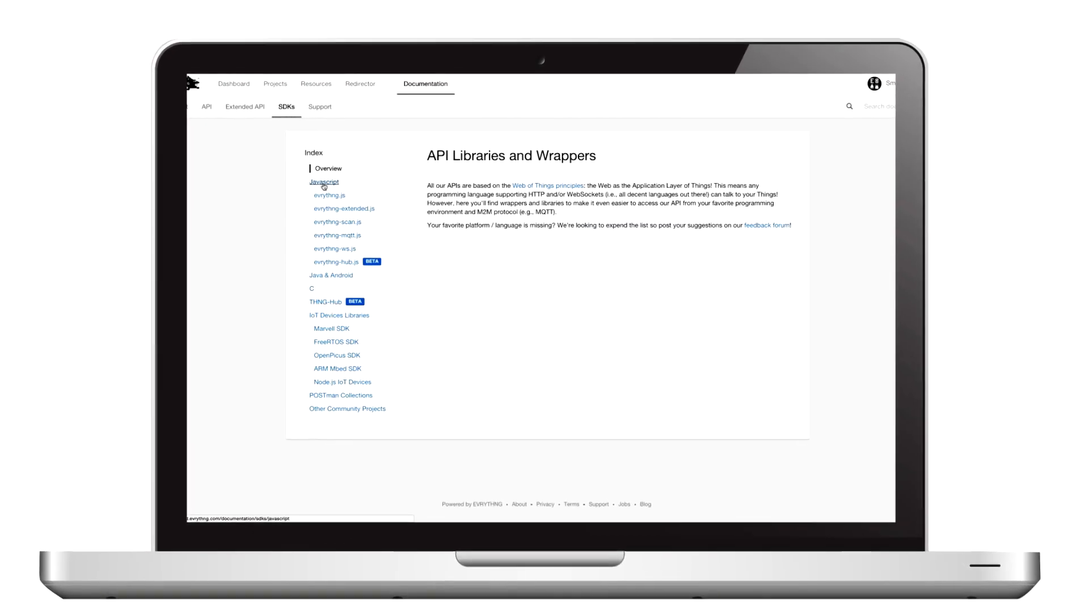
scroll("down", 3)
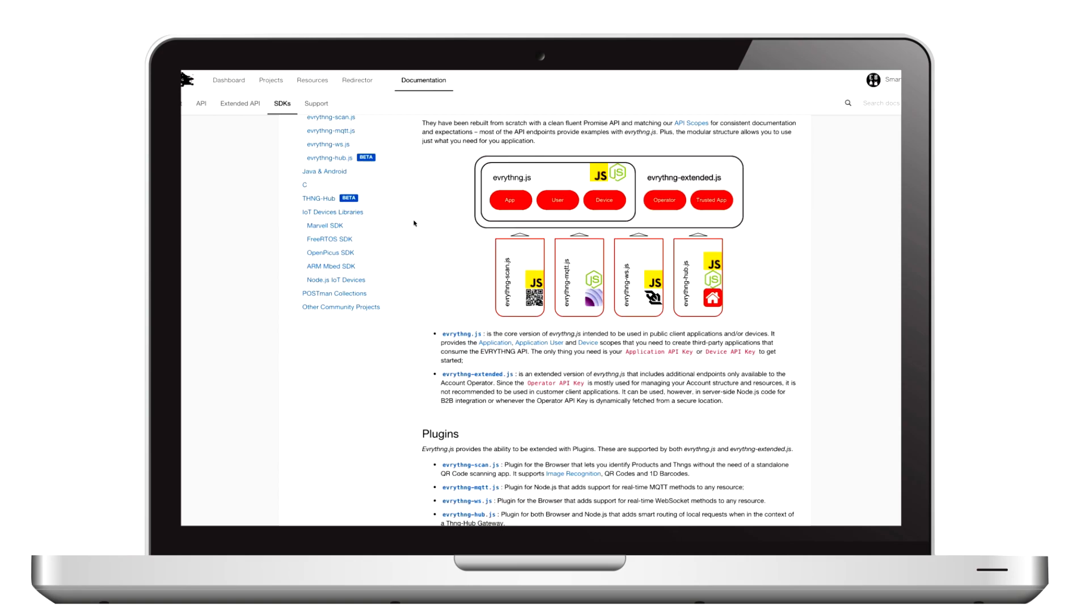